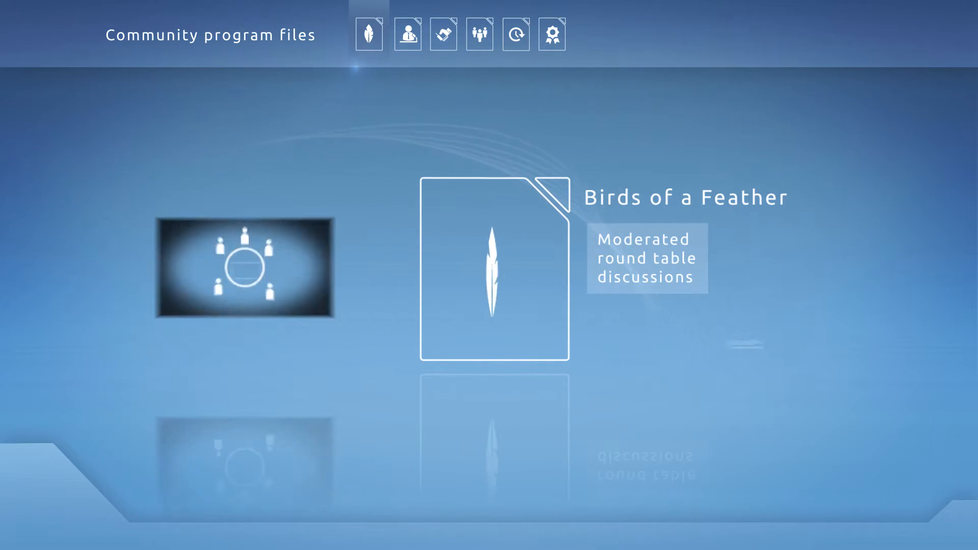
click(408, 34)
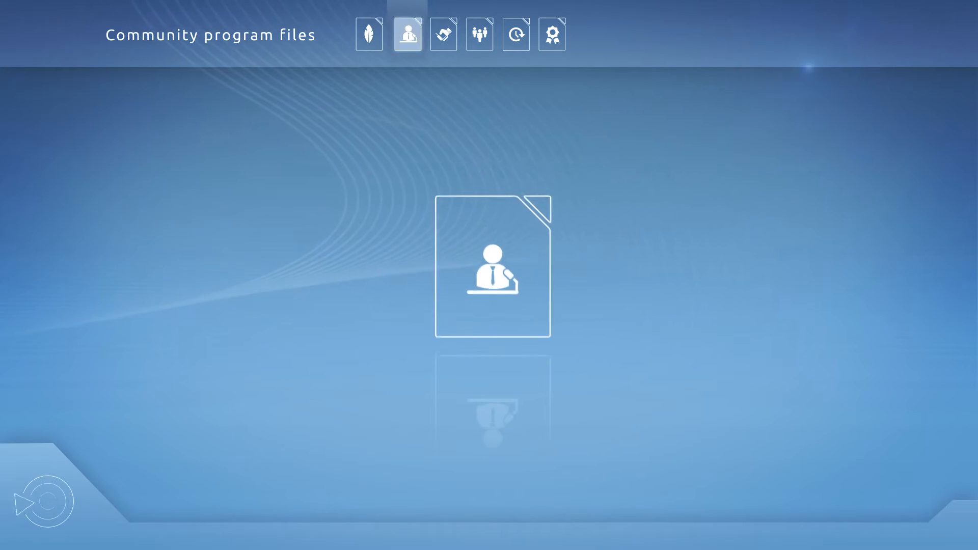
click(407, 34)
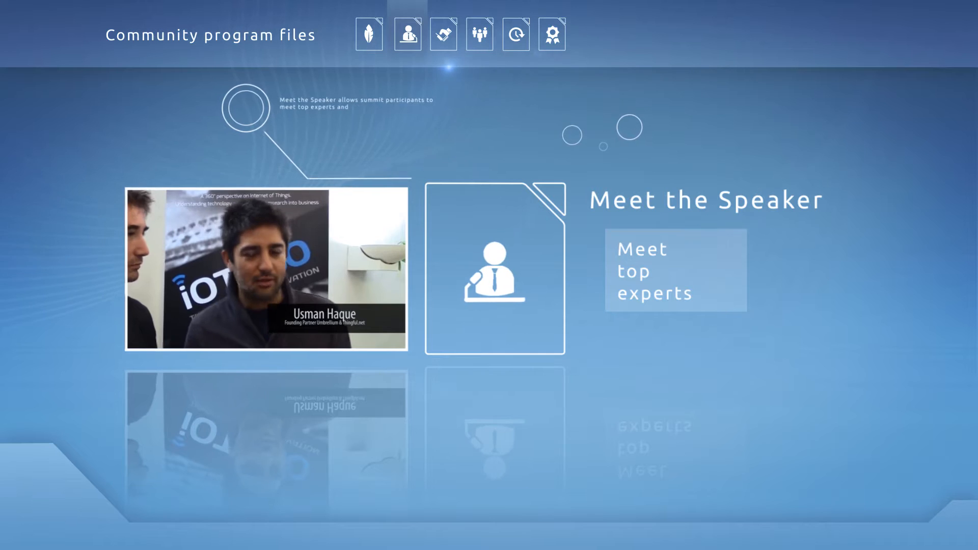
click(444, 33)
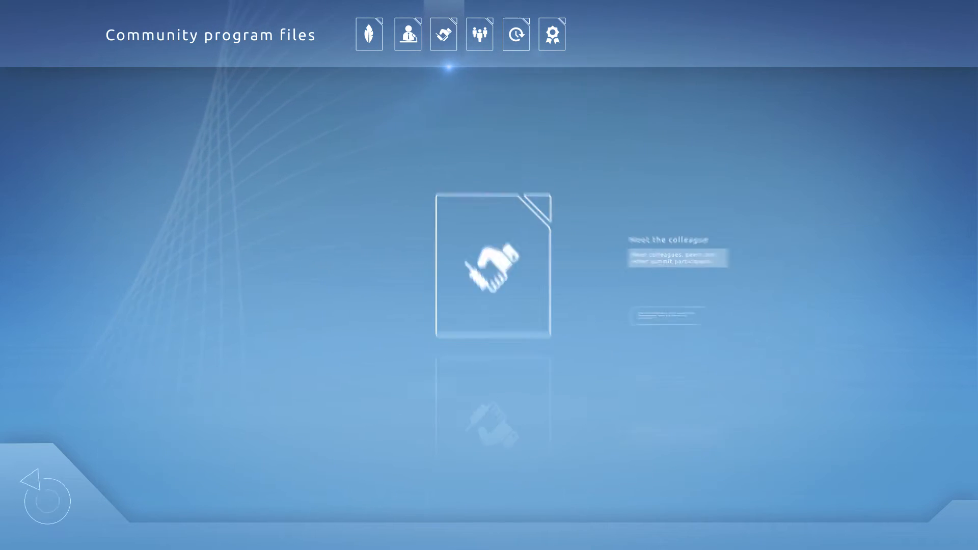
click(514, 34)
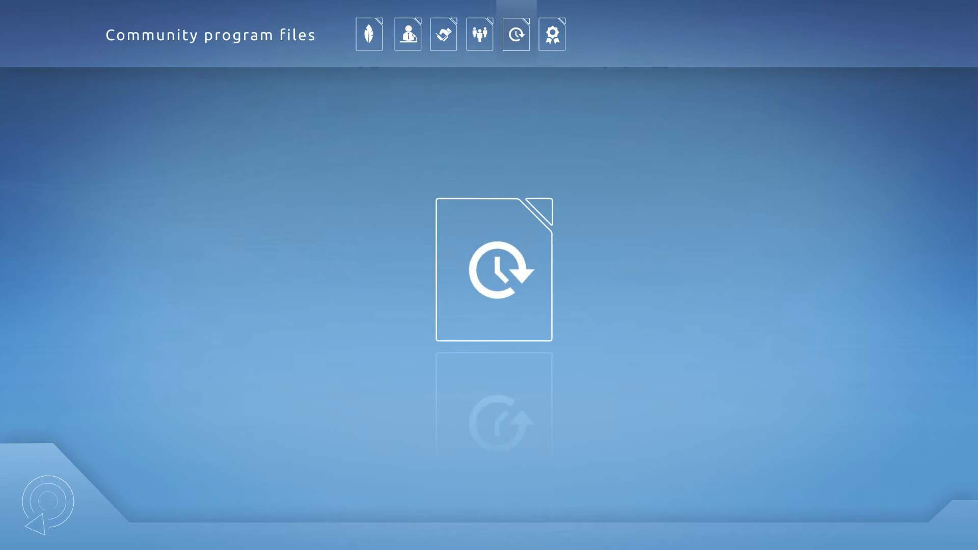
click(516, 34)
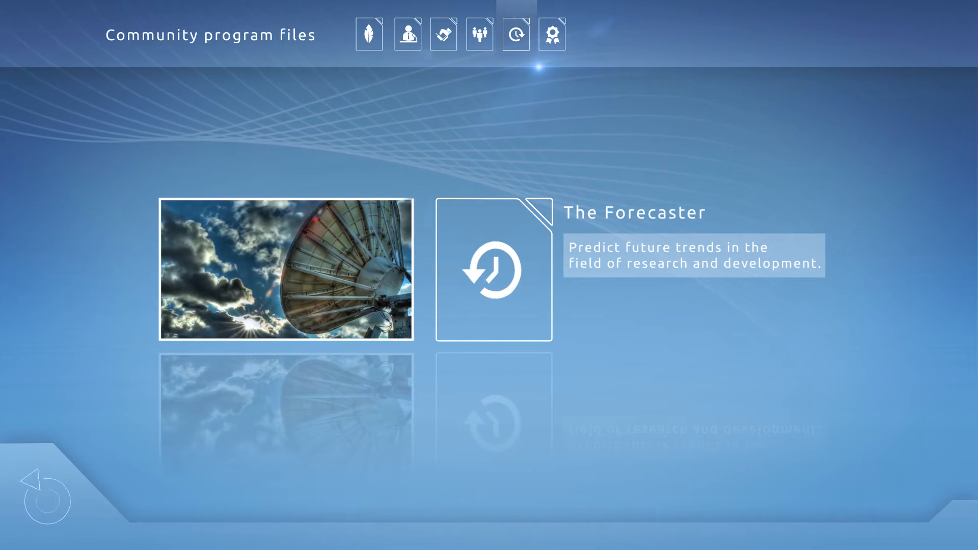
click(551, 34)
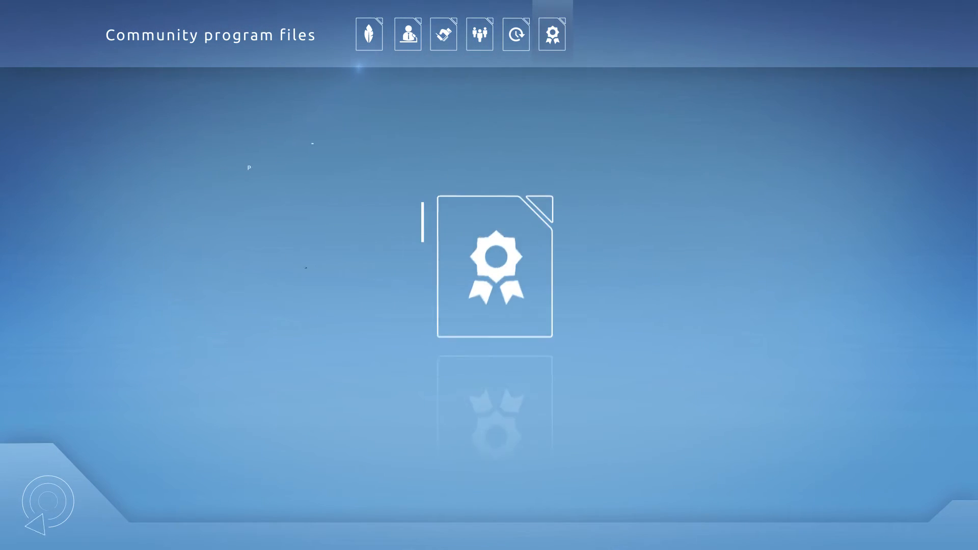